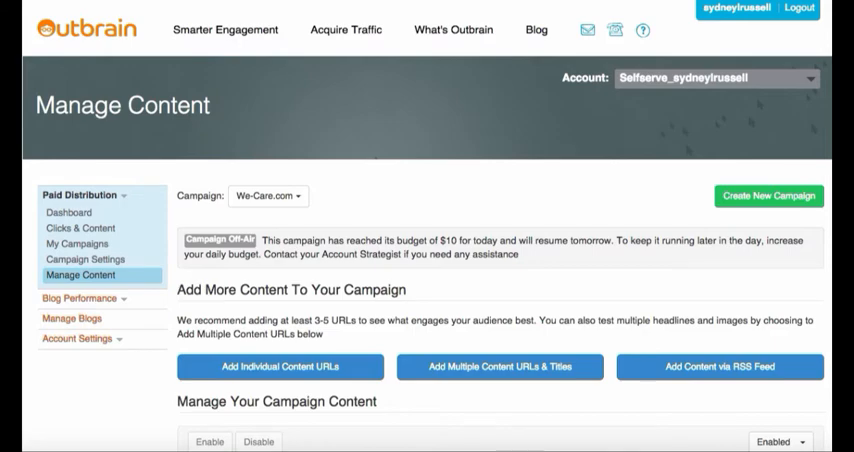
pyautogui.moveTo(752, 48)
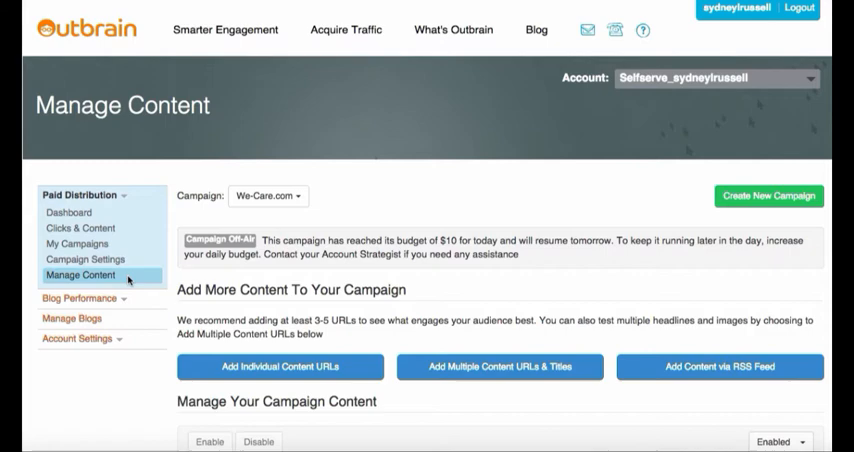
pyautogui.moveTo(648, 188)
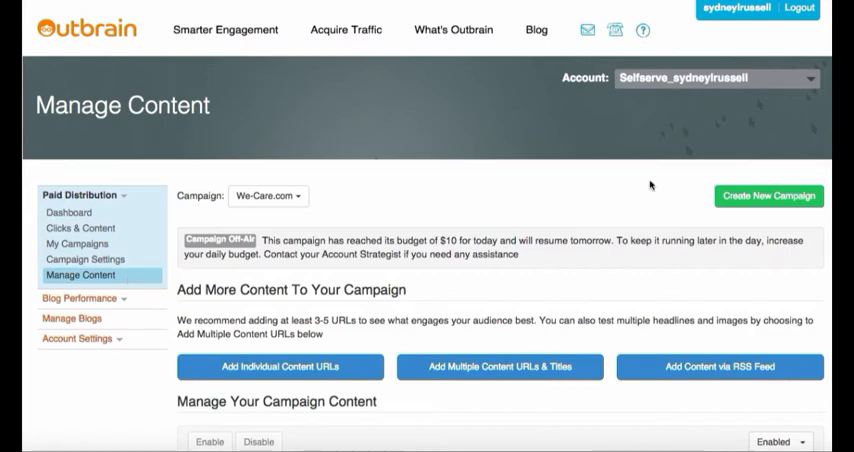
# - Start adding multiple content URLs and titles at once for the We-Care.com campaign
pyautogui.scroll(-3)
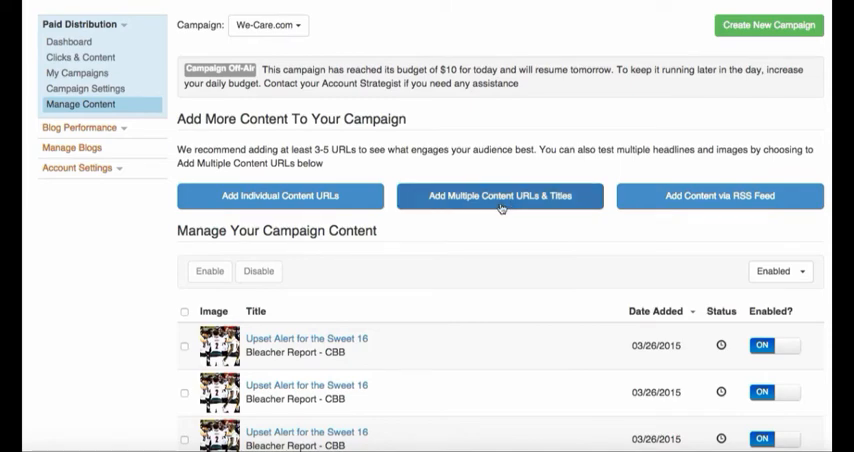
pyautogui.click(500, 196)
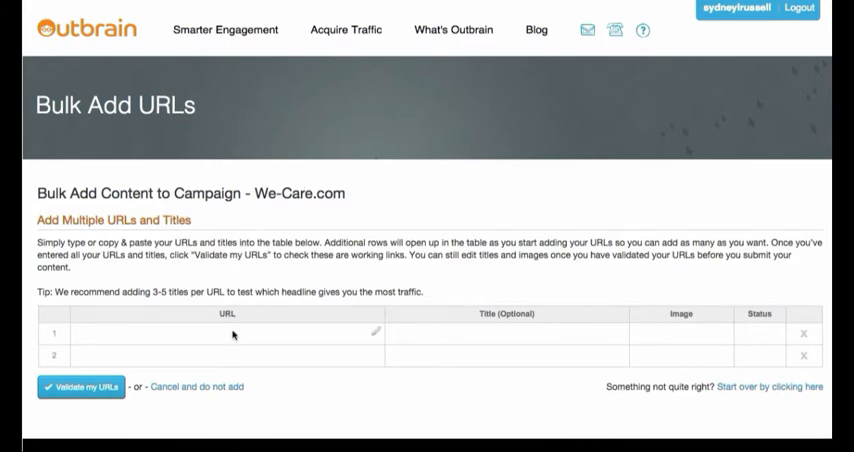
pyautogui.moveTo(512, 332)
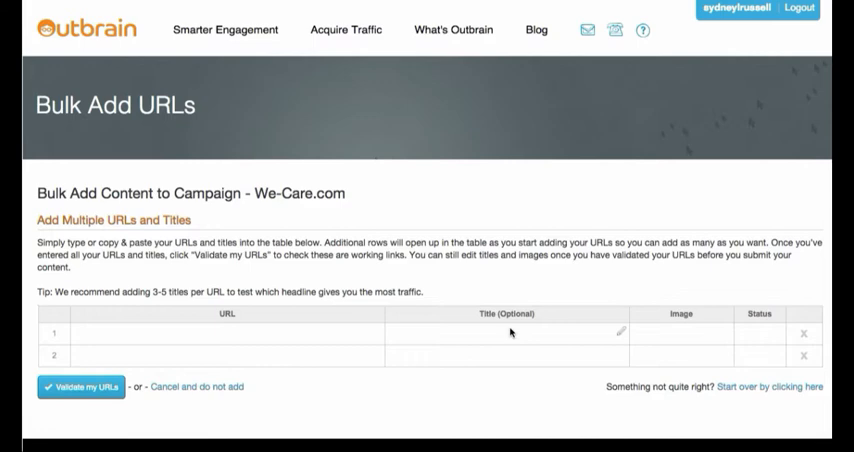
pyautogui.moveTo(688, 330)
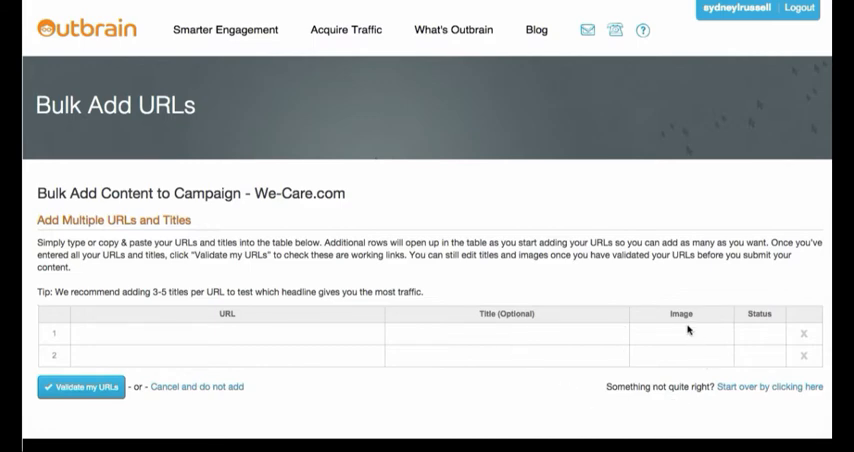
pyautogui.moveTo(758, 332)
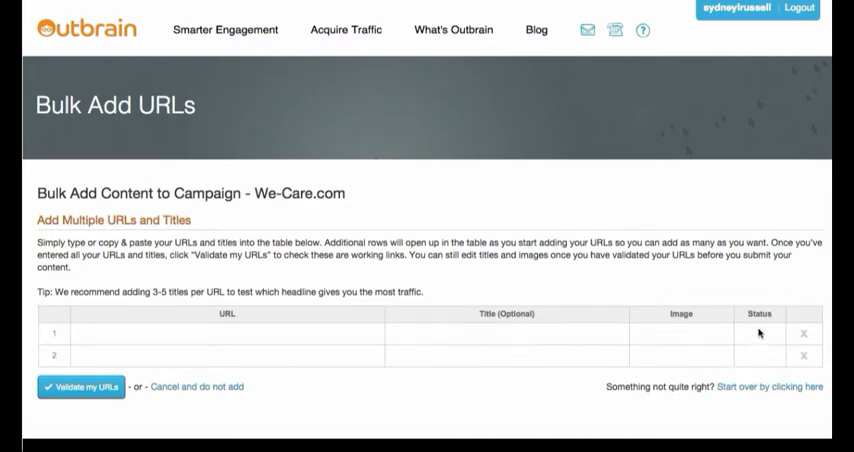
pyautogui.moveTo(512, 202)
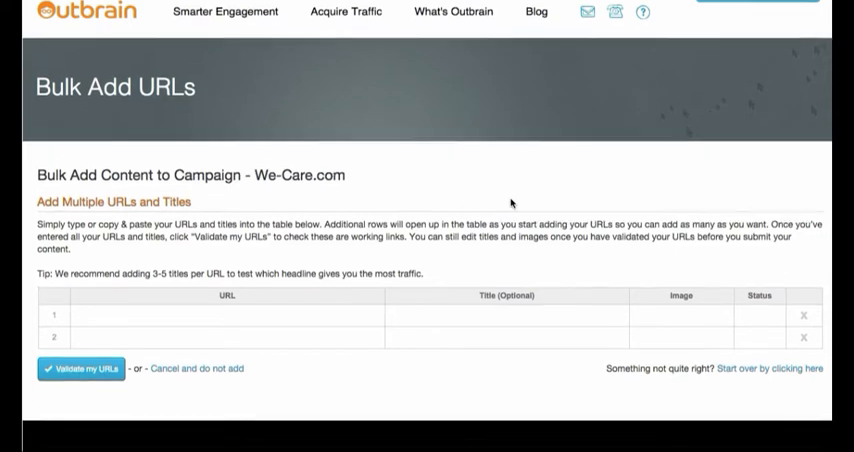
pyautogui.scroll(-3)
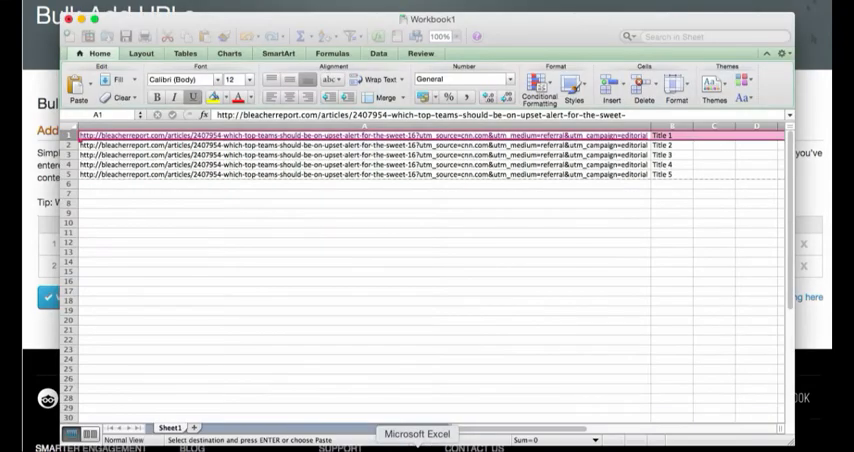
pyautogui.moveTo(432, 440)
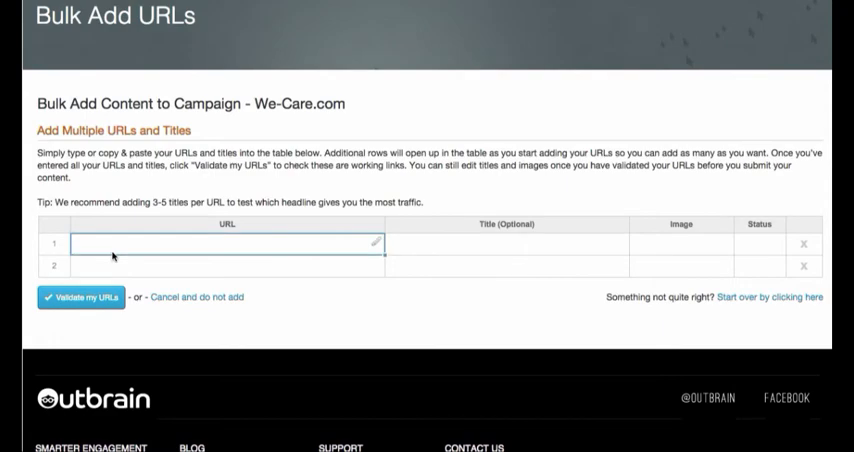
# - Paste the five Bleacher Report URLs with Title 1–5 and validate them
pyautogui.write('http://bleacherreport.com/articles/2407954-which-top-teams-should-be-on-upset-alert-for-the-sweet-16?utm_source=cnn.com&utm_medium=referral&utm_campaign=editorial')
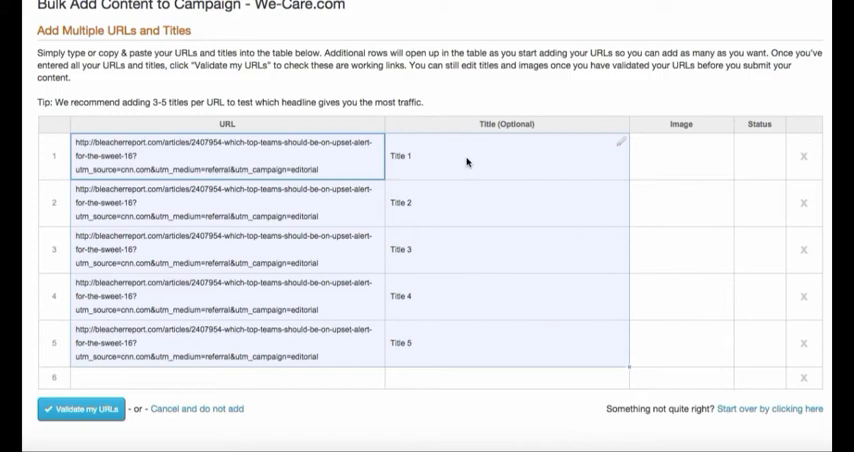
pyautogui.click(80, 412)
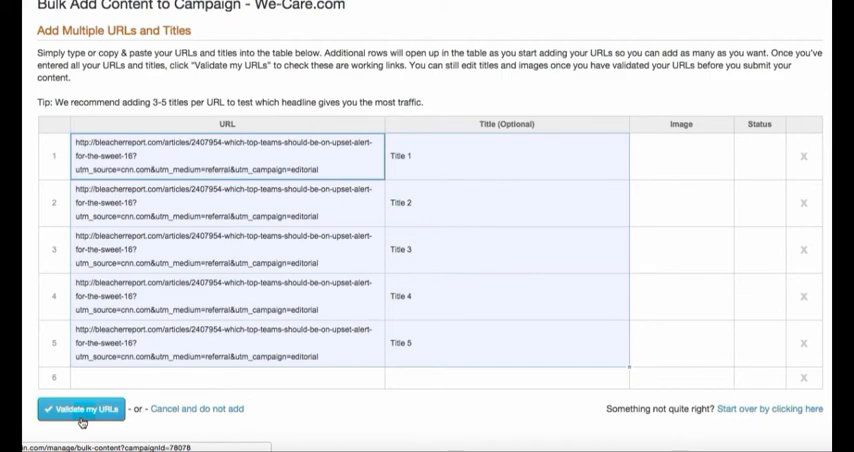
pyautogui.click(64, 408)
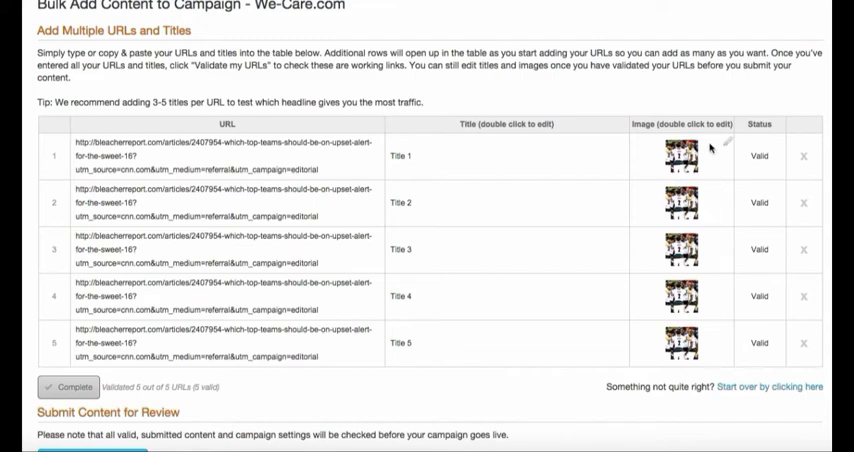
pyautogui.moveTo(720, 150)
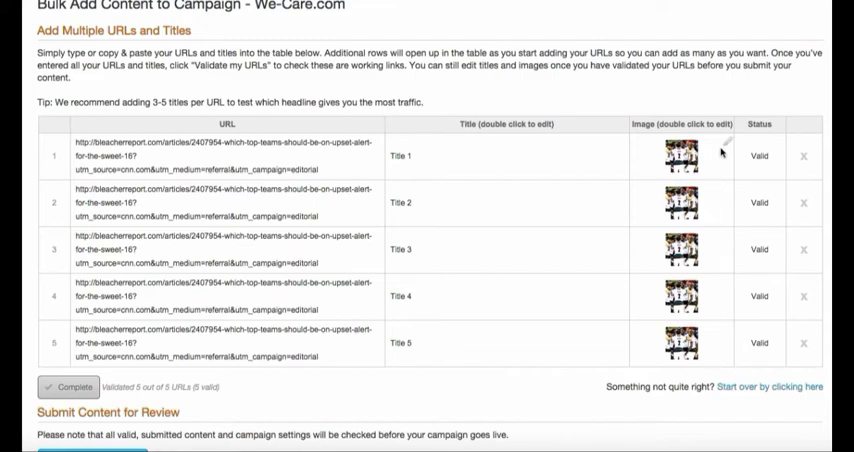
# - Begin changing the thumbnail image of the first URL row
pyautogui.doubleClick(680, 156)
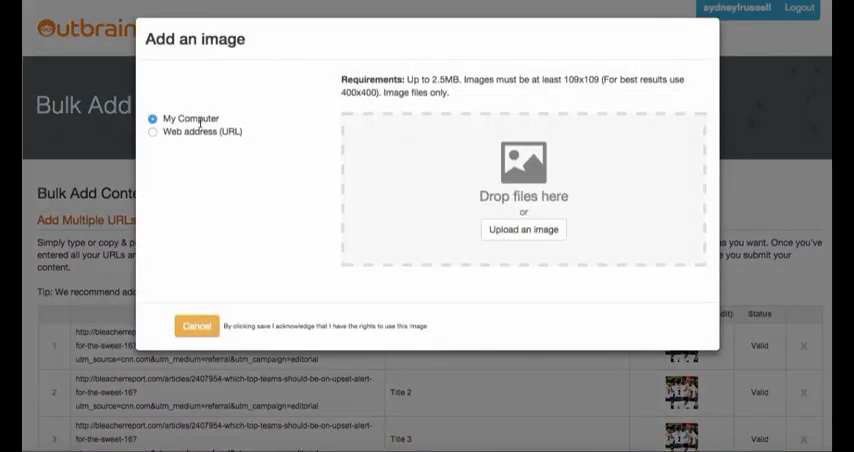
pyautogui.moveTo(188, 136)
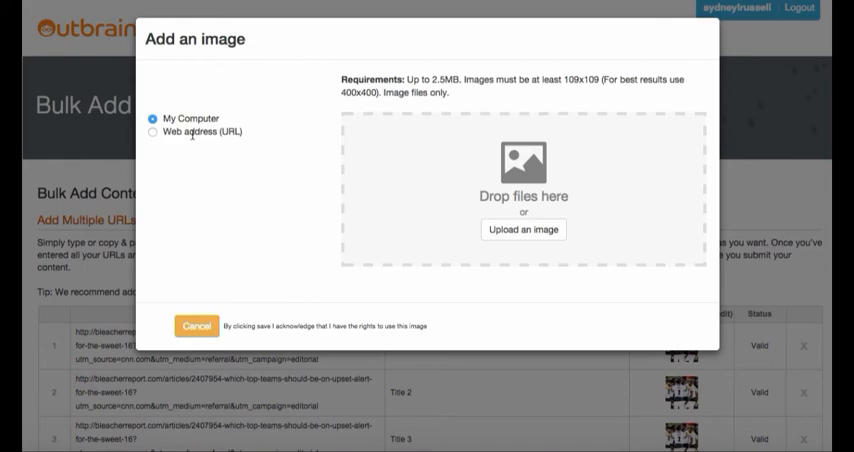
pyautogui.moveTo(522, 230)
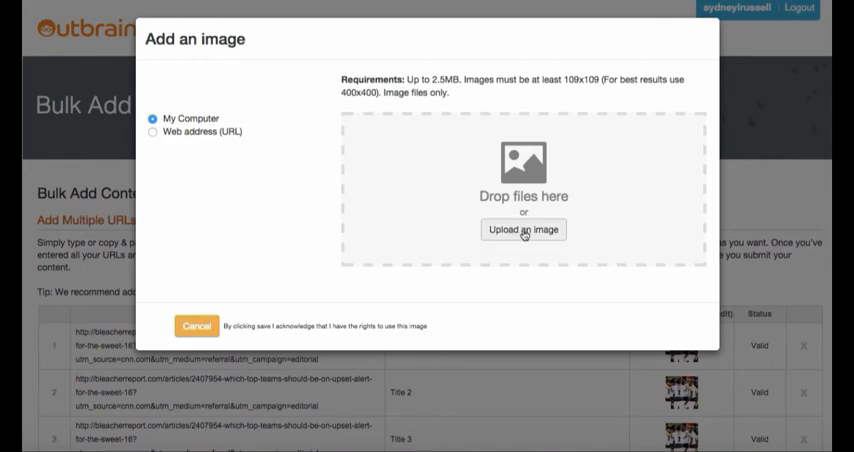
# - Upload car.jpg from the computer and save it as the first URL's thumbnail
pyautogui.click(522, 228)
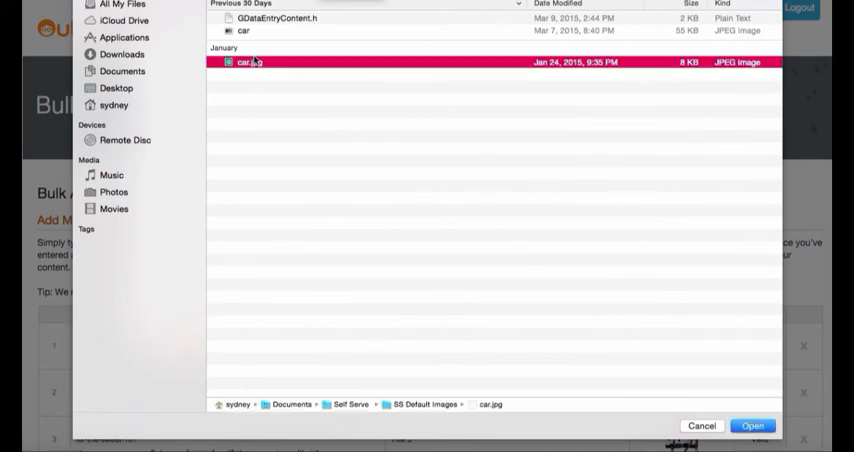
pyautogui.click(756, 424)
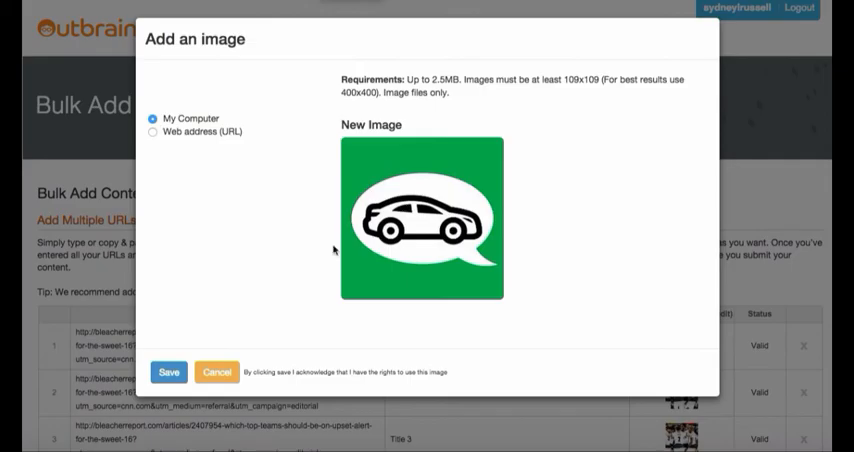
pyautogui.click(174, 372)
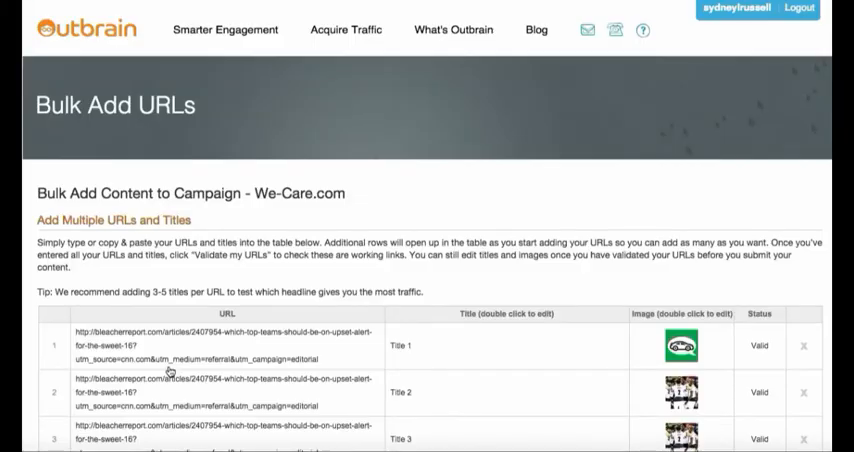
pyautogui.scroll(-3)
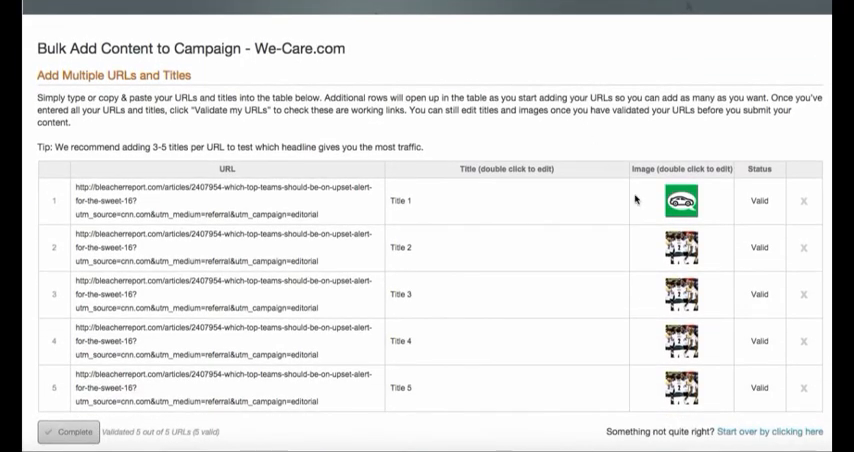
pyautogui.moveTo(688, 204)
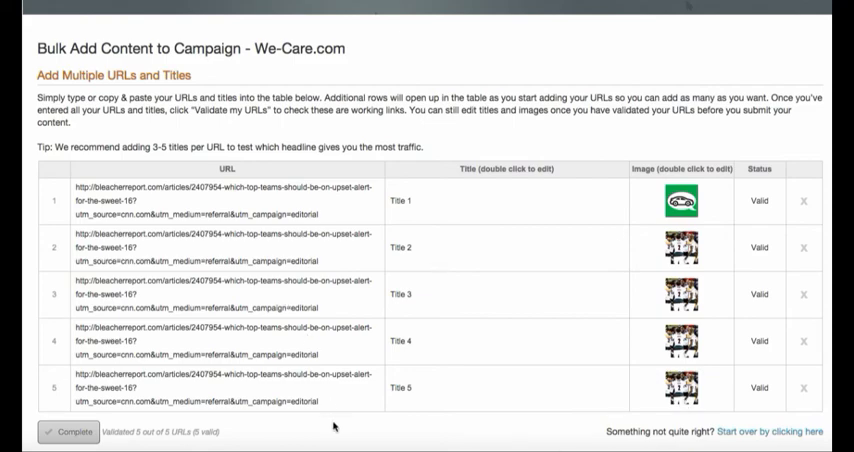
pyautogui.scroll(-3)
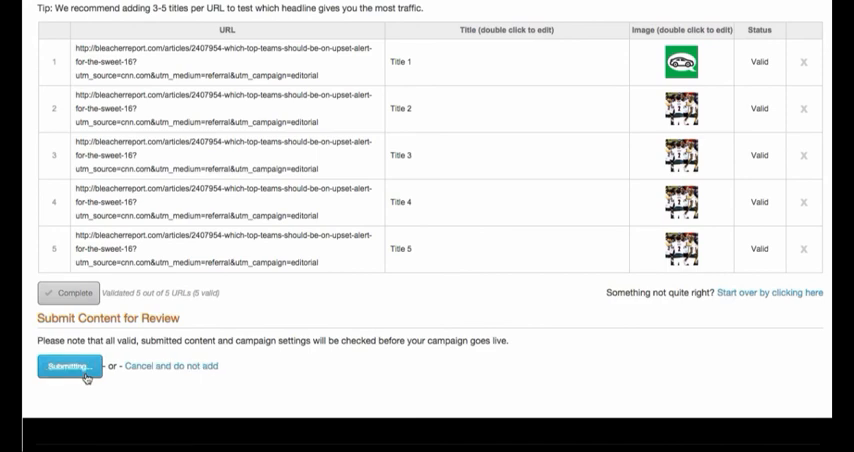
# - Submit the five URLs and review Titles 1–5 in the Manage Content list
pyautogui.click(68, 366)
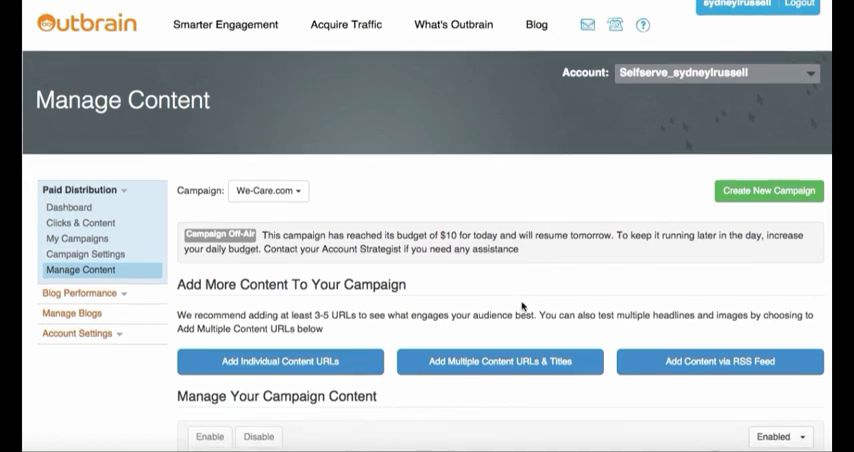
pyautogui.scroll(-3)
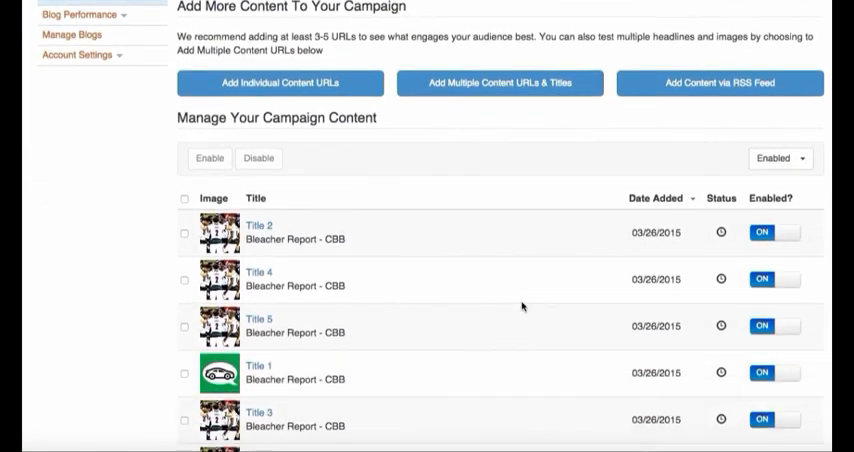
pyautogui.scroll(-3)
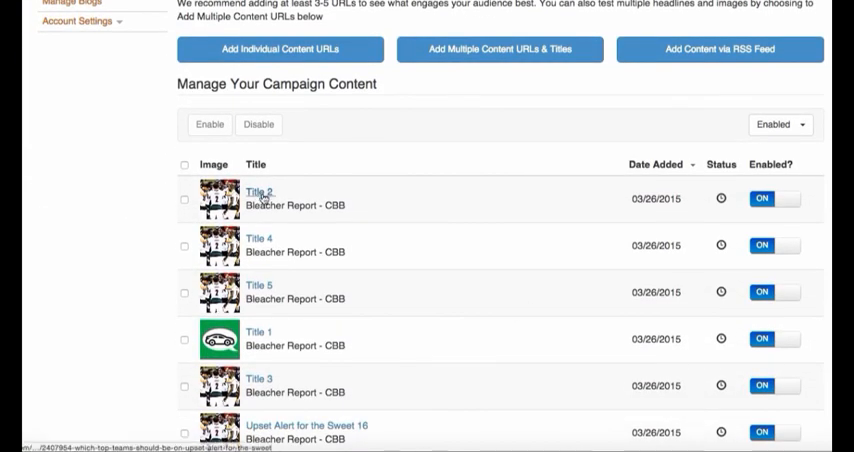
pyautogui.moveTo(432, 180)
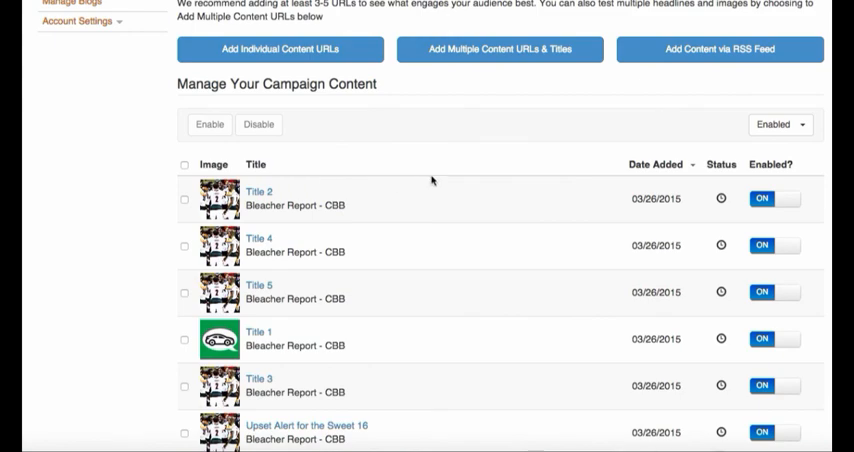